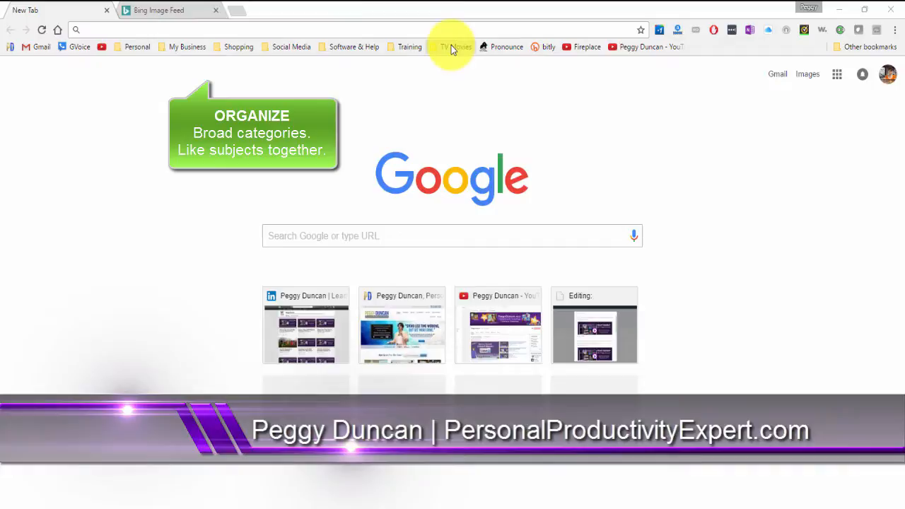
mouse_move(408, 47)
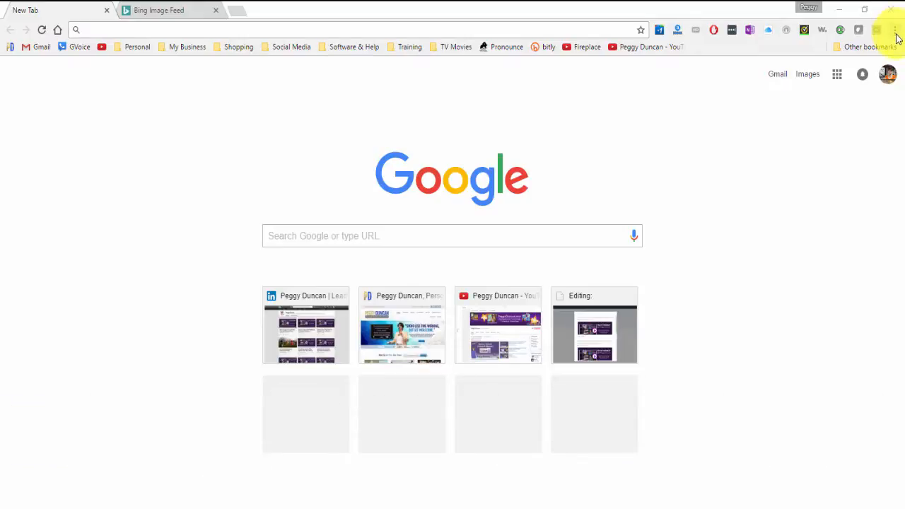
Step: Show the Bookmarks submenu from Chrome's three-dot menu
click(896, 29)
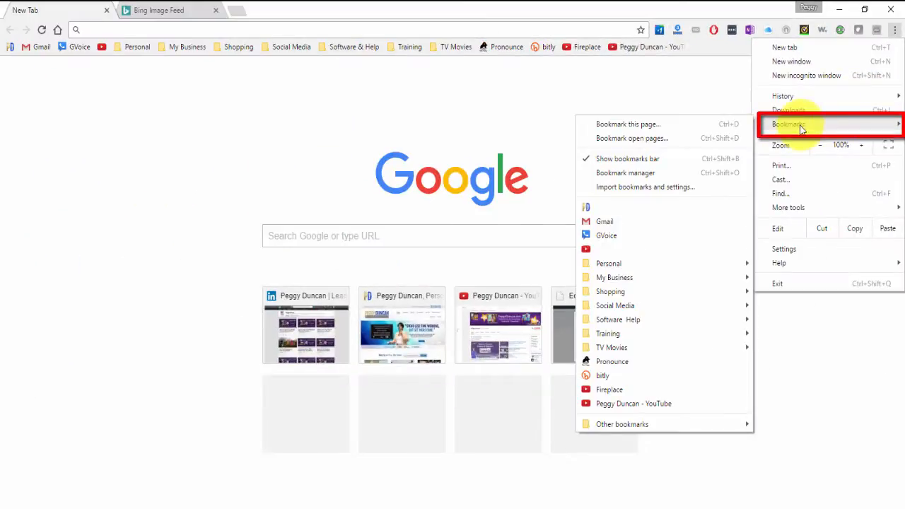
mouse_move(627, 159)
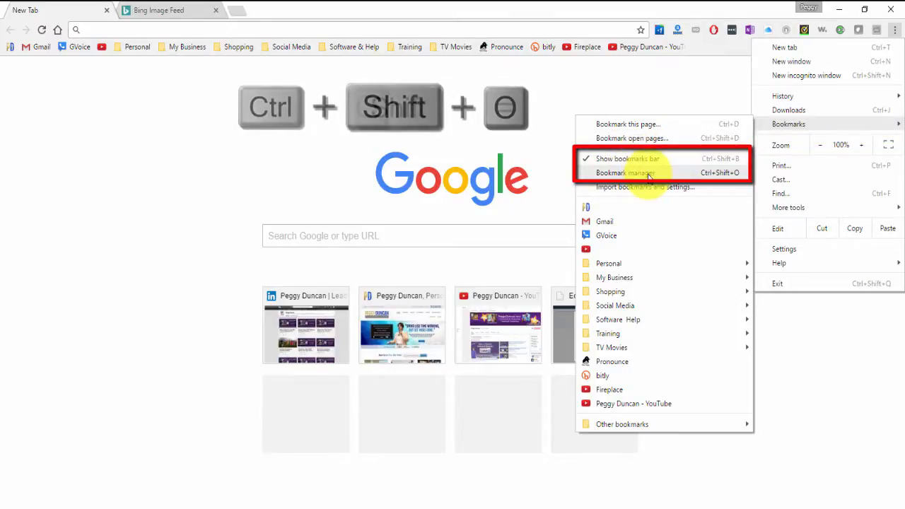
Step: Review the Bookmarks bar and Personal folder options in the Bookmark Manager
click(625, 173)
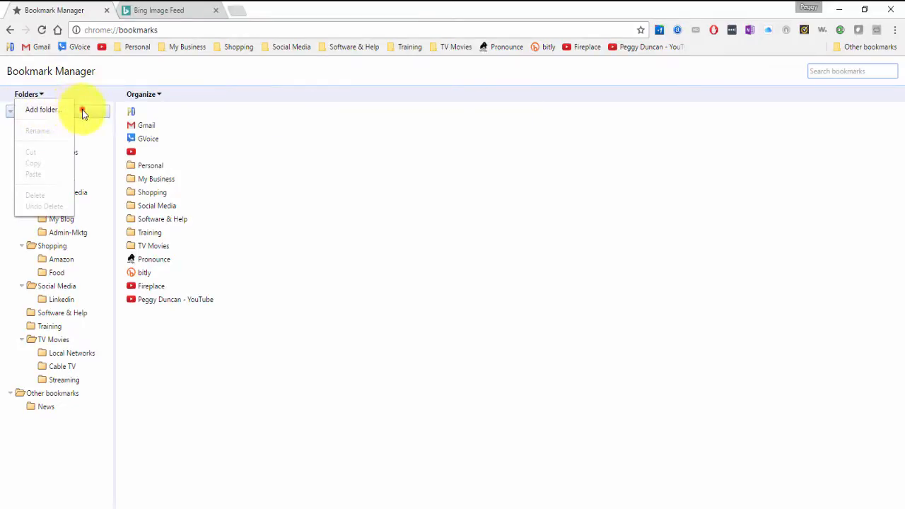
right_click(48, 112)
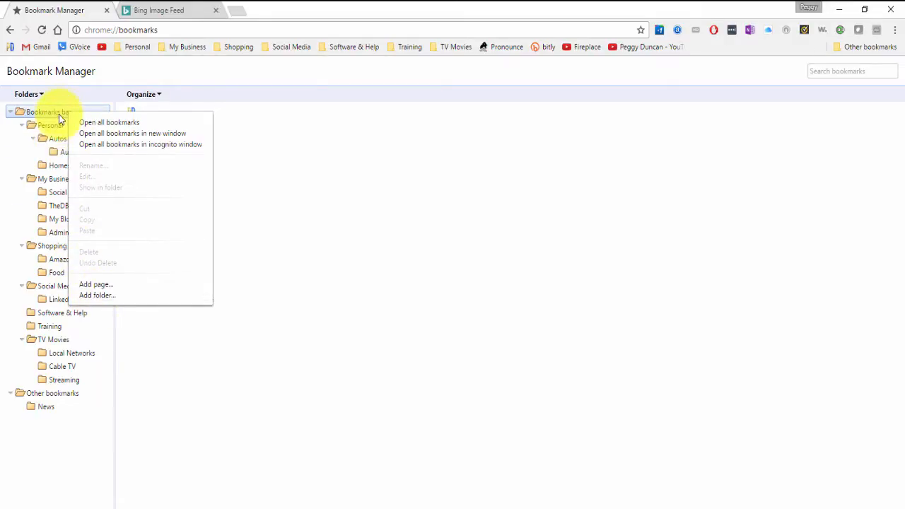
click(48, 112)
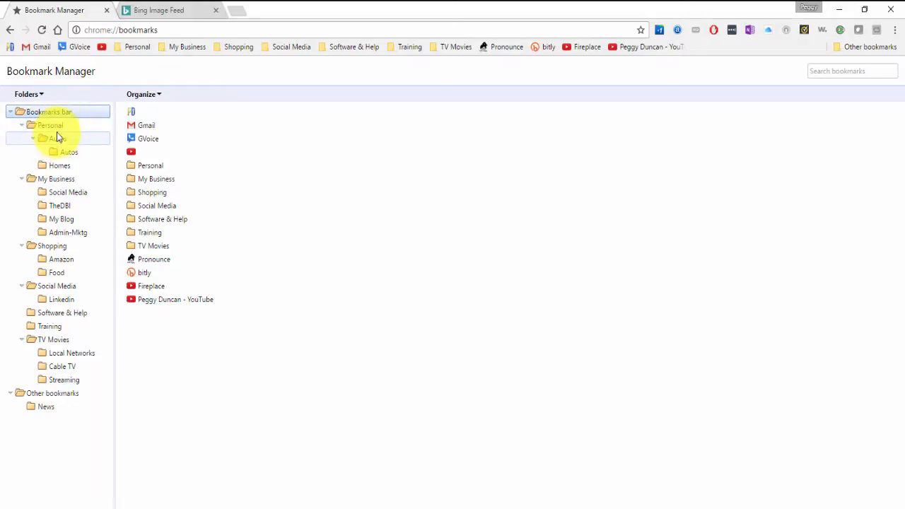
right_click(51, 125)
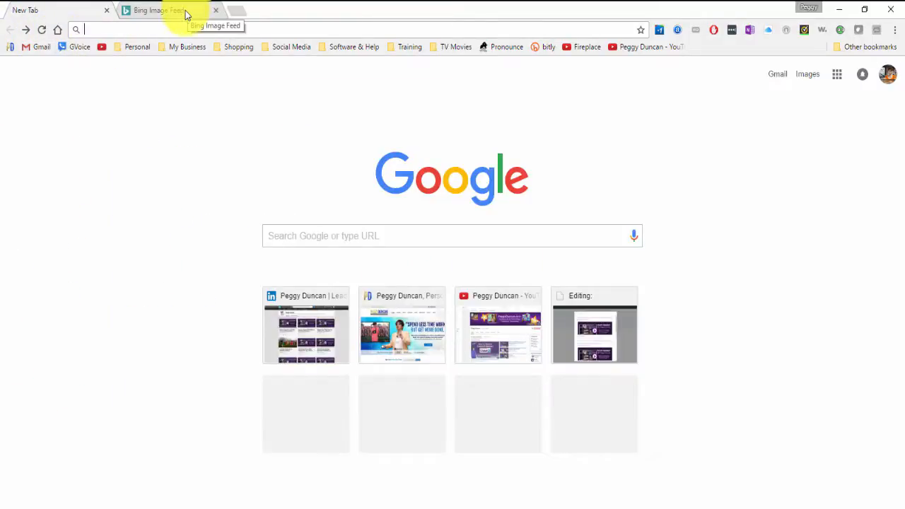
mouse_move(141, 15)
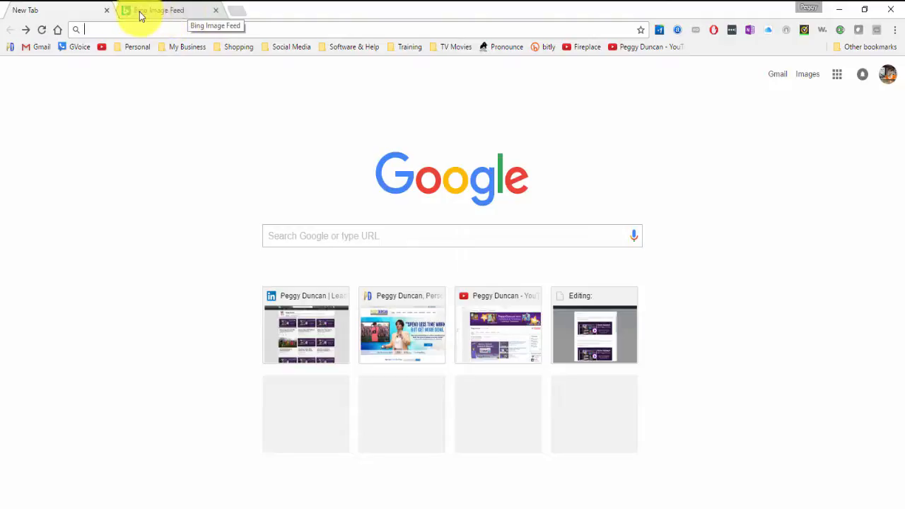
Step: Save the Bing Image Feed page as a bookmark on the bookmarks bar via Ctrl+D
click(156, 10)
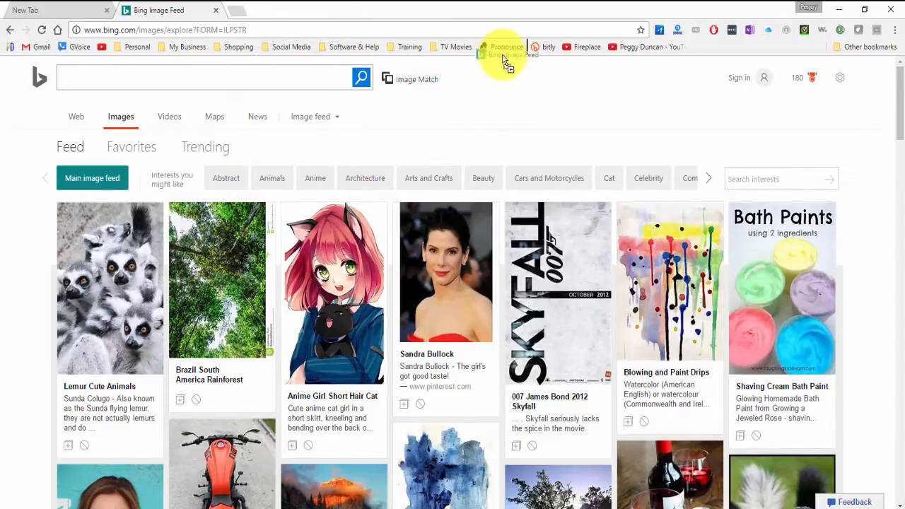
click(291, 47)
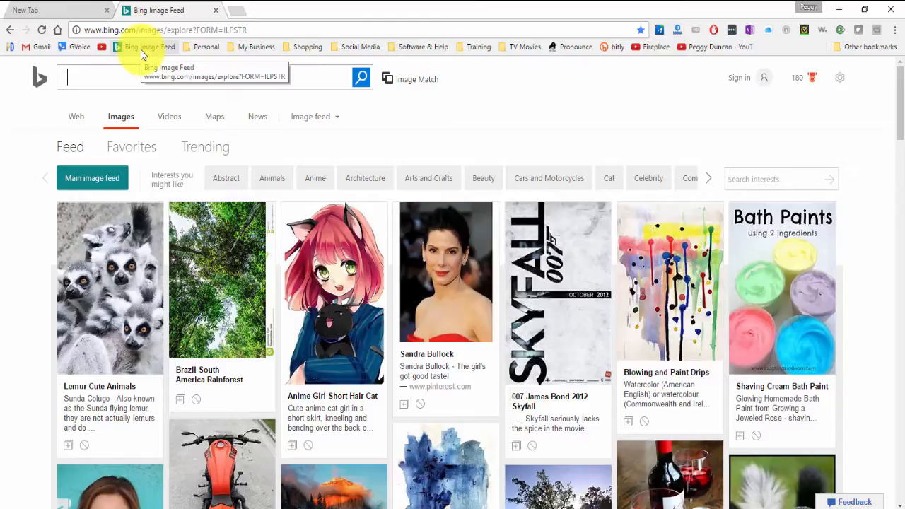
key(ctrl+d)
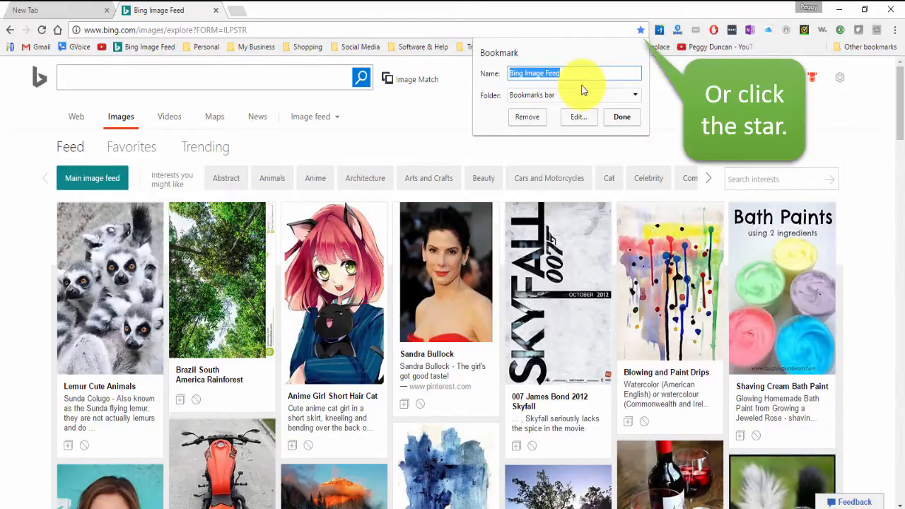
mouse_move(150, 69)
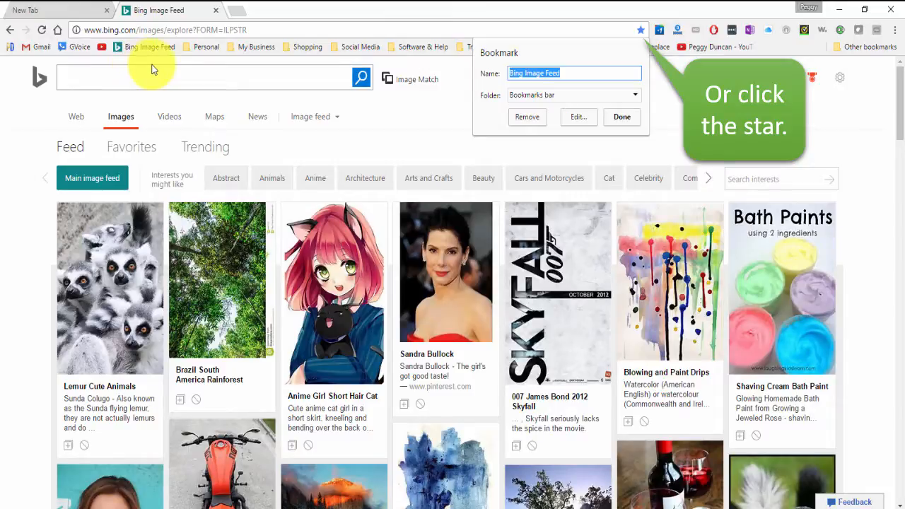
click(622, 116)
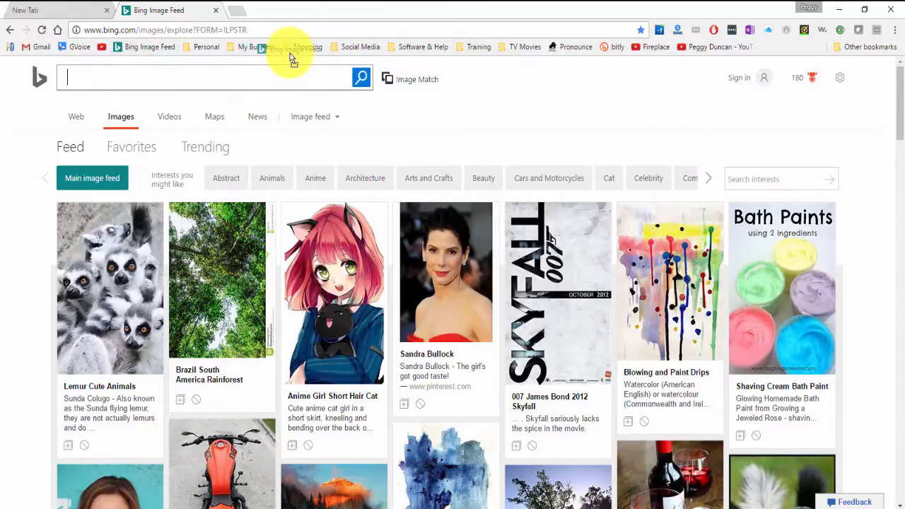
mouse_move(143, 54)
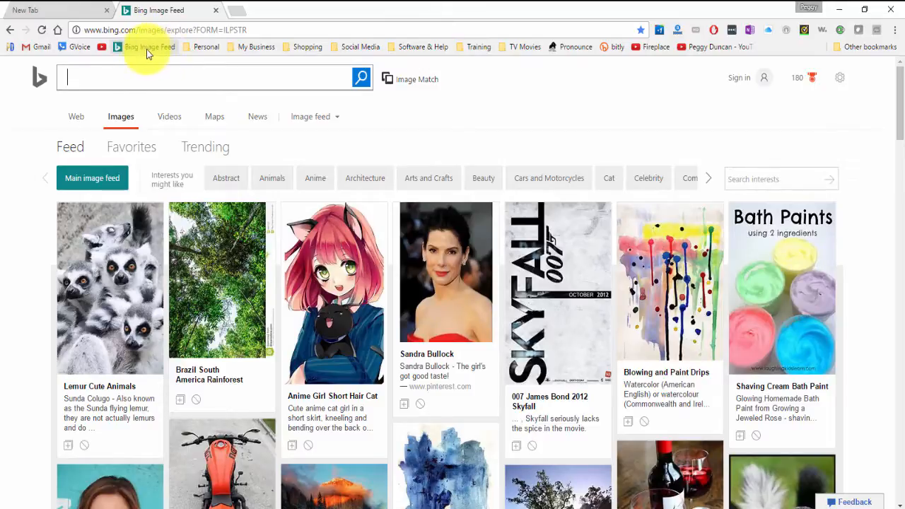
Step: Edit the Bing Image Feed bookmark so it shows as an icon only
right_click(148, 46)
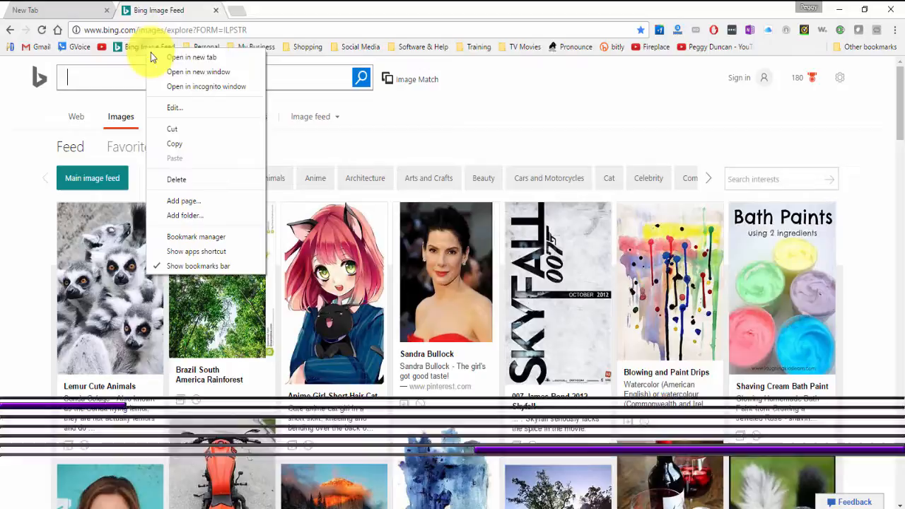
click(176, 108)
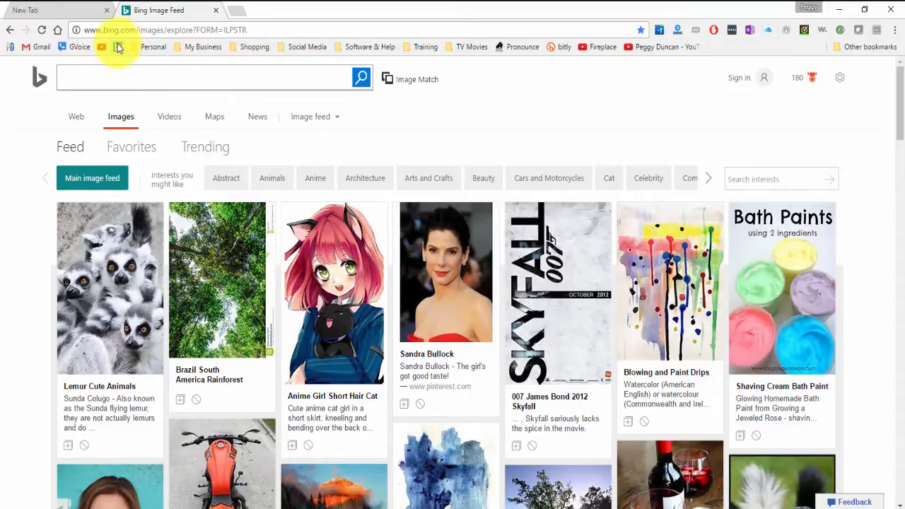
mouse_move(119, 47)
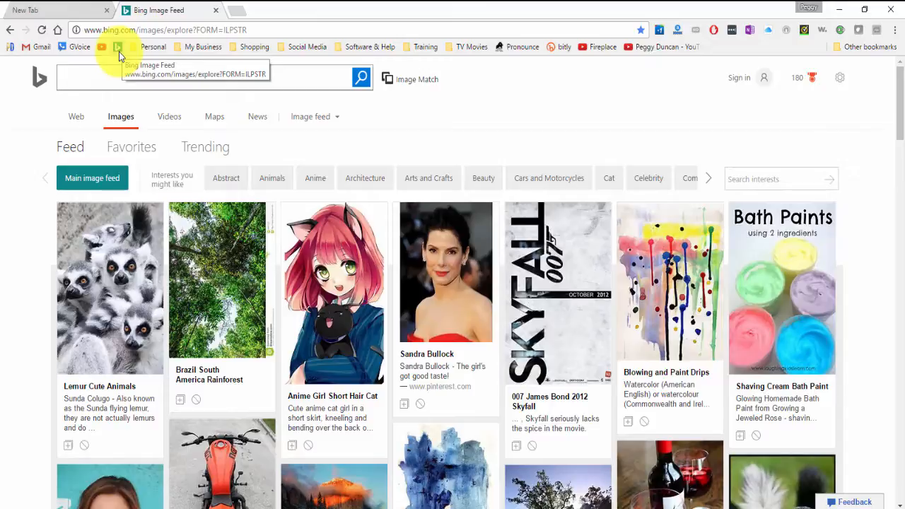
Step: Rename the icon-only Bing bookmark to a short Bing name and save it
right_click(119, 47)
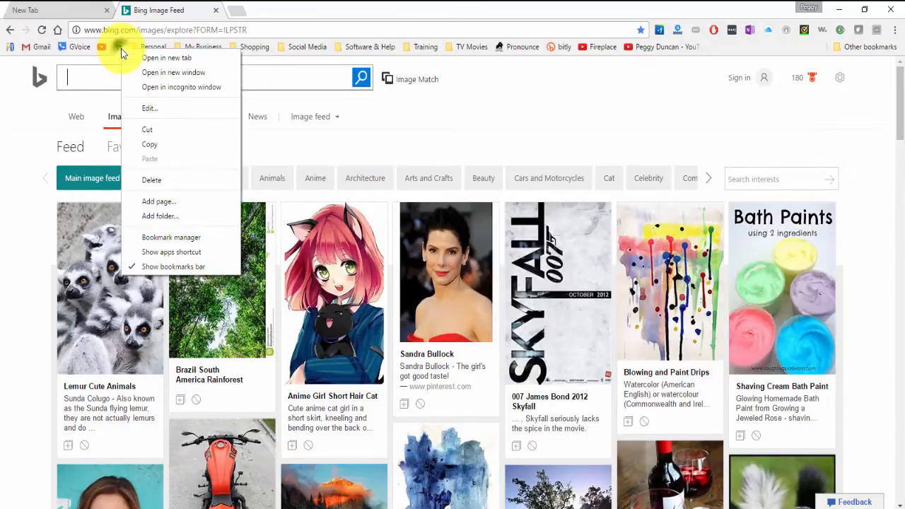
click(150, 108)
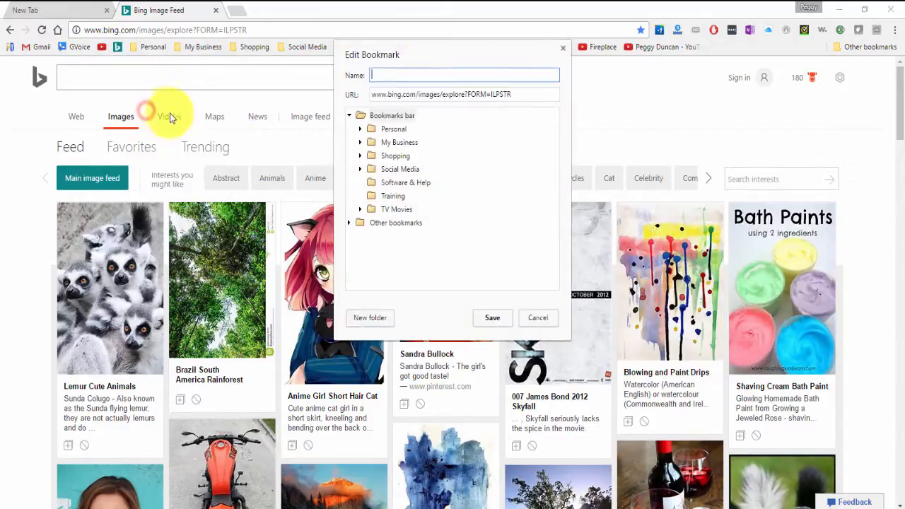
text(Bing Image Feed)
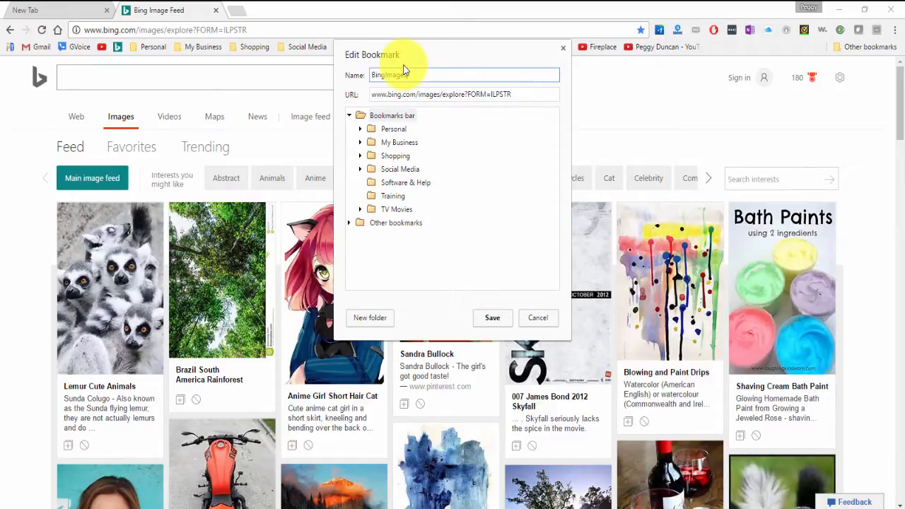
click(492, 317)
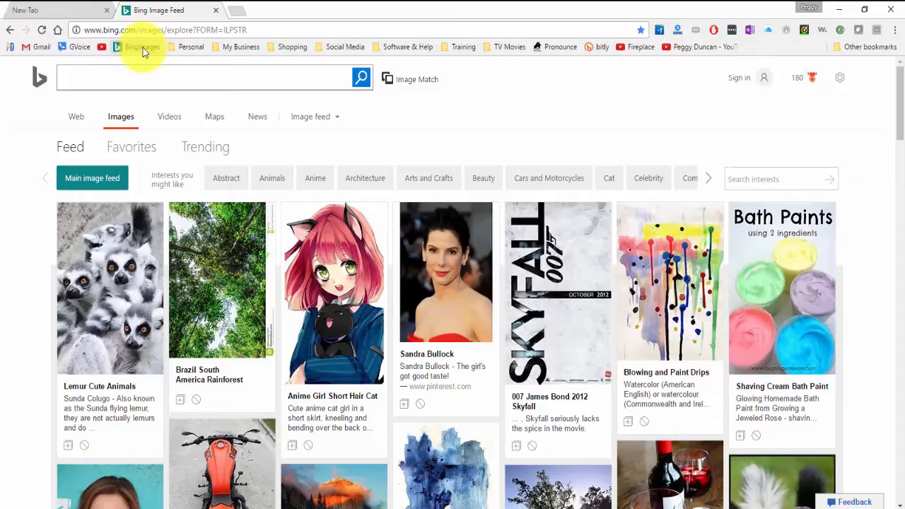
mouse_move(138, 47)
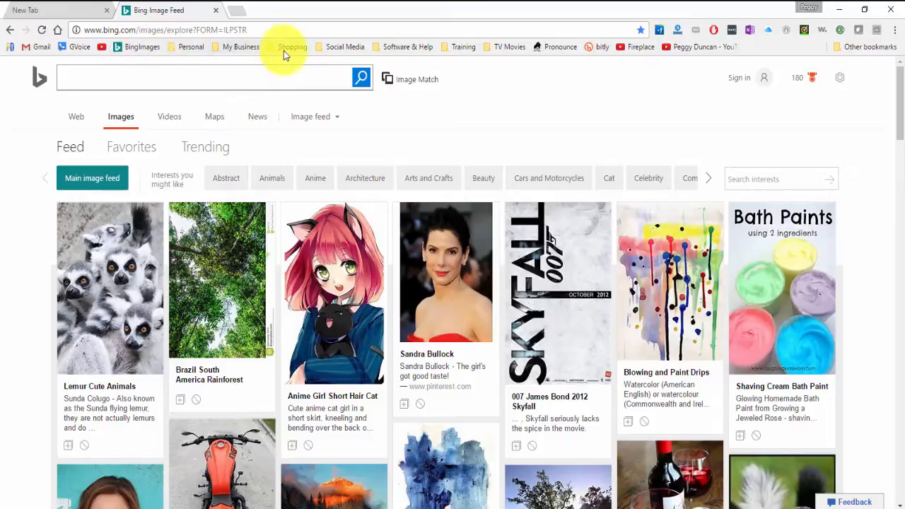
mouse_move(452, 41)
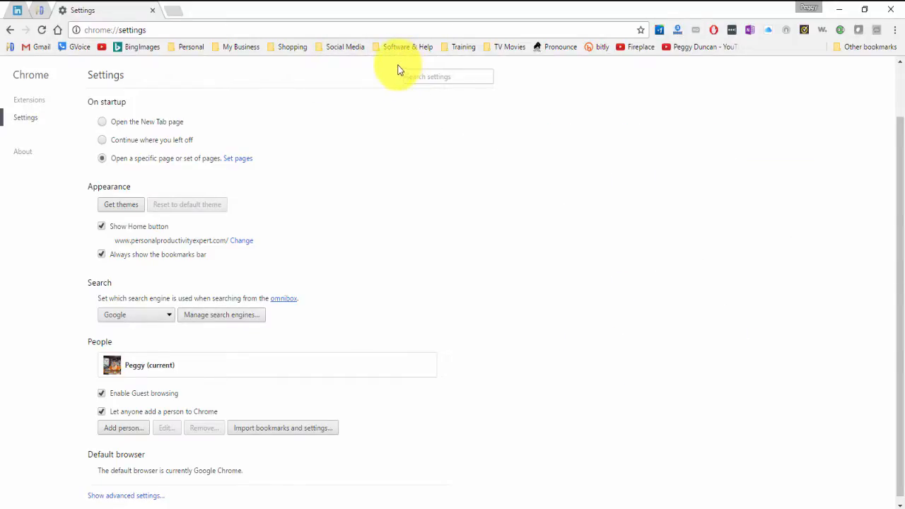
Step: Expand the Social Media bookmarks folder showing its sites and LinkedIn subfolder
click(345, 46)
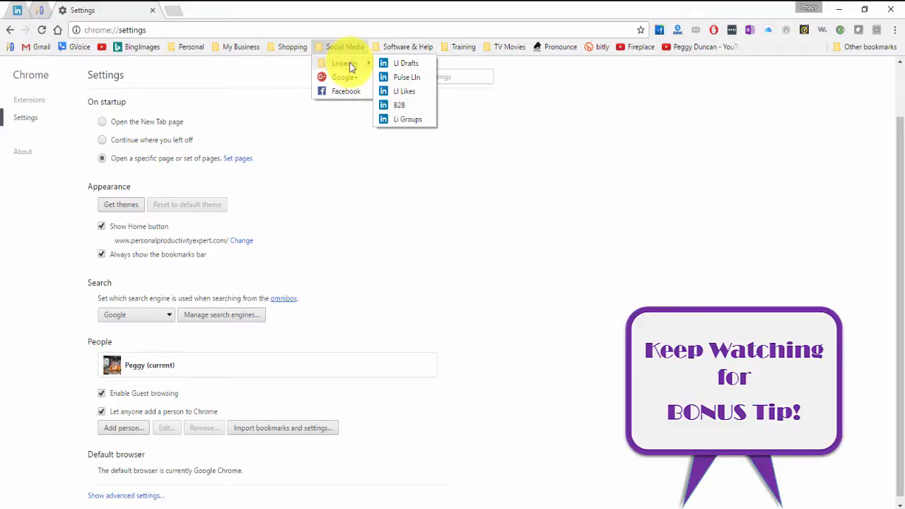
mouse_move(407, 119)
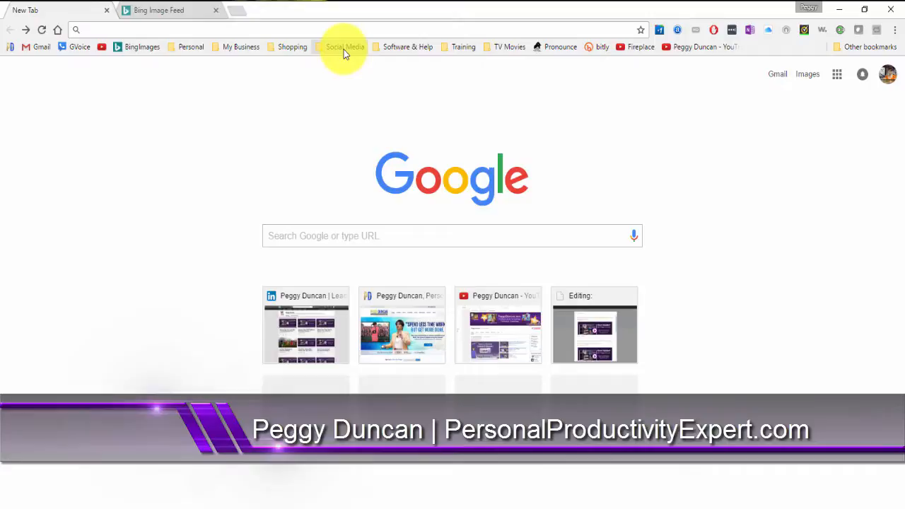
Step: Load a LinkedIn posts page from Social Media > LinkedIn and pin its tab
click(345, 47)
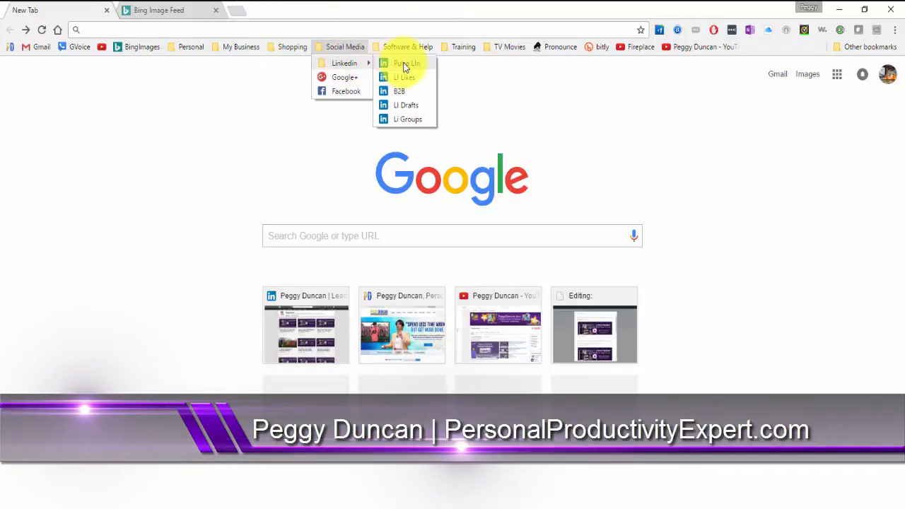
mouse_move(403, 85)
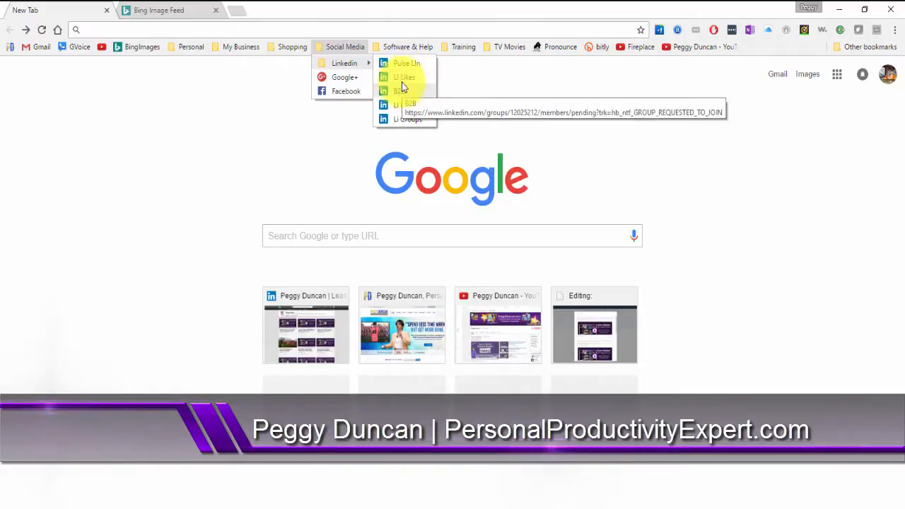
click(407, 62)
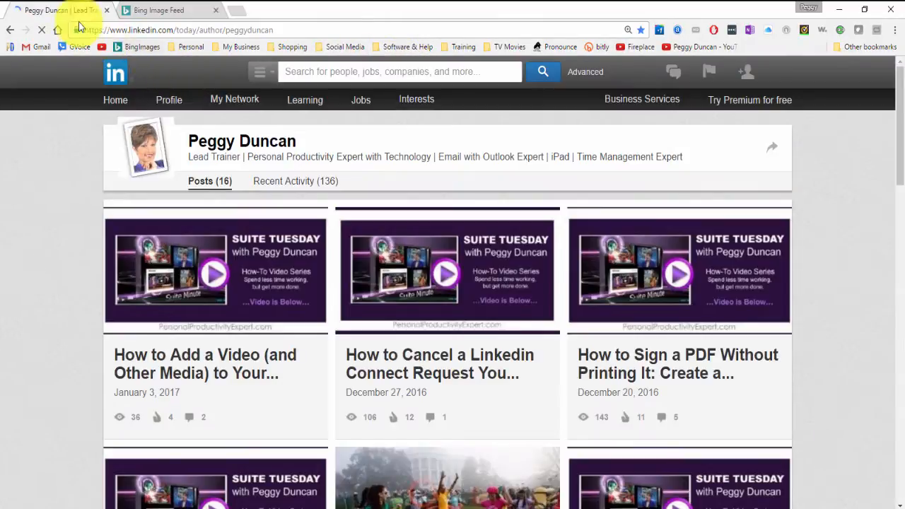
right_click(50, 10)
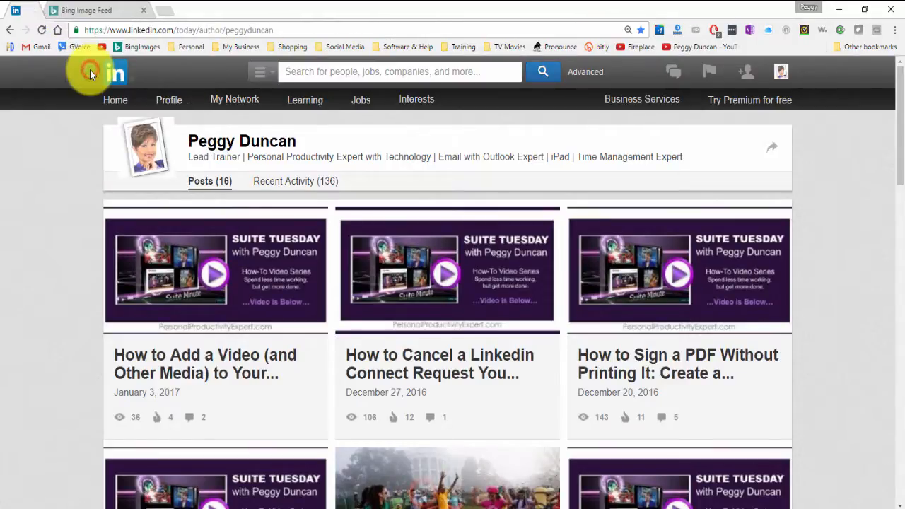
mouse_move(22, 6)
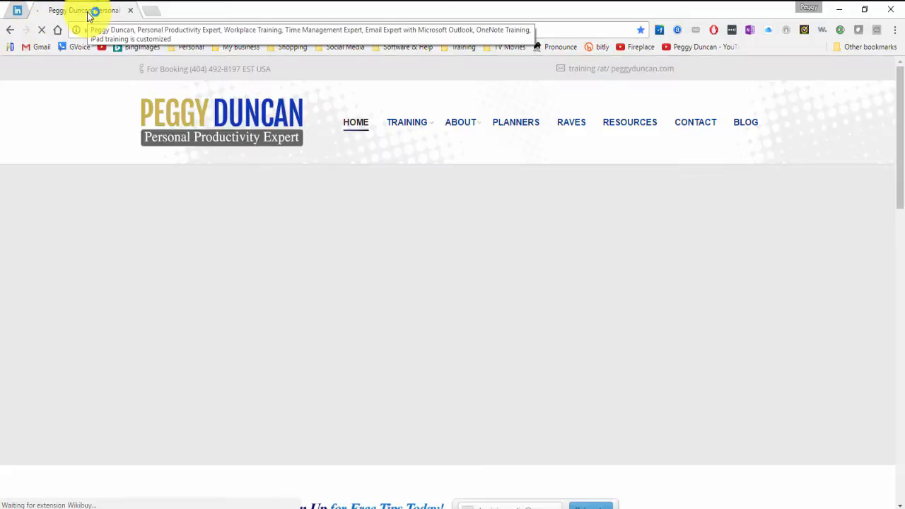
Step: Pin the personal productivity website's tab beside LinkedIn, then start a new tab
right_click(83, 10)
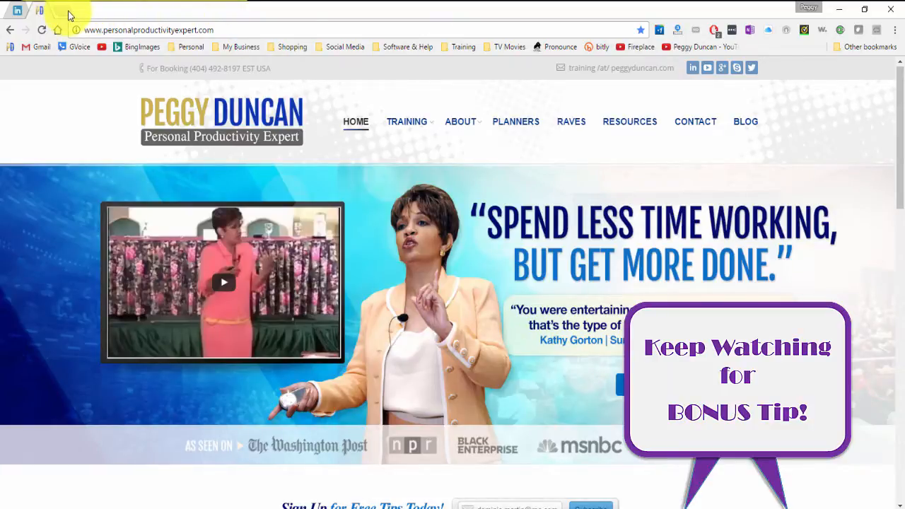
right_click(39, 9)
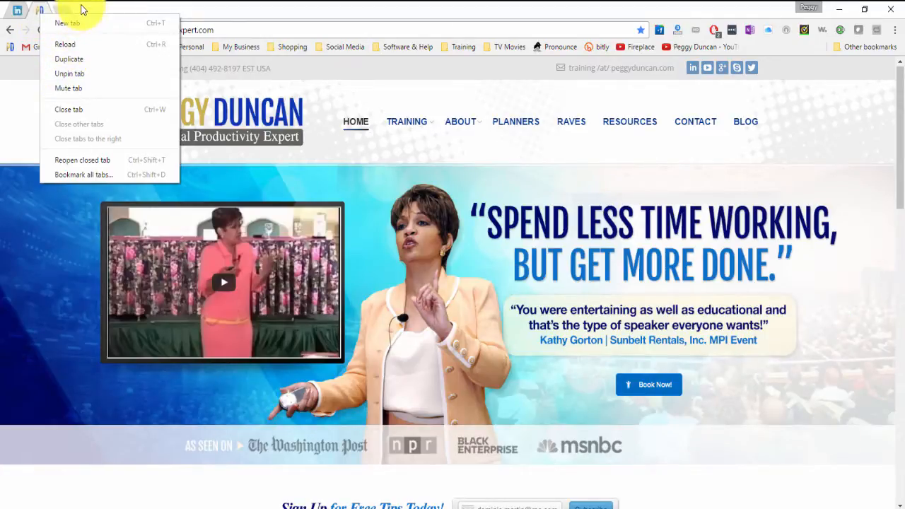
click(66, 22)
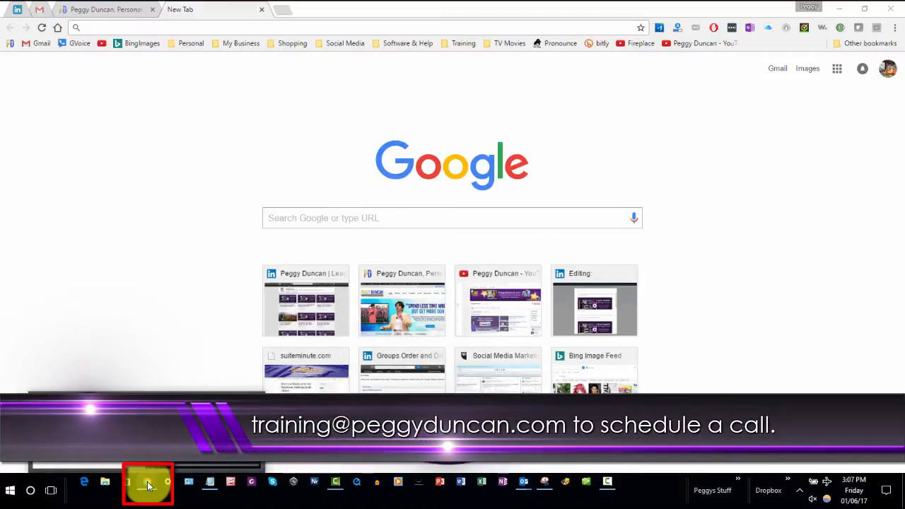
Step: Show Chrome's taskbar jump list of pinned and most visited sites
right_click(147, 483)
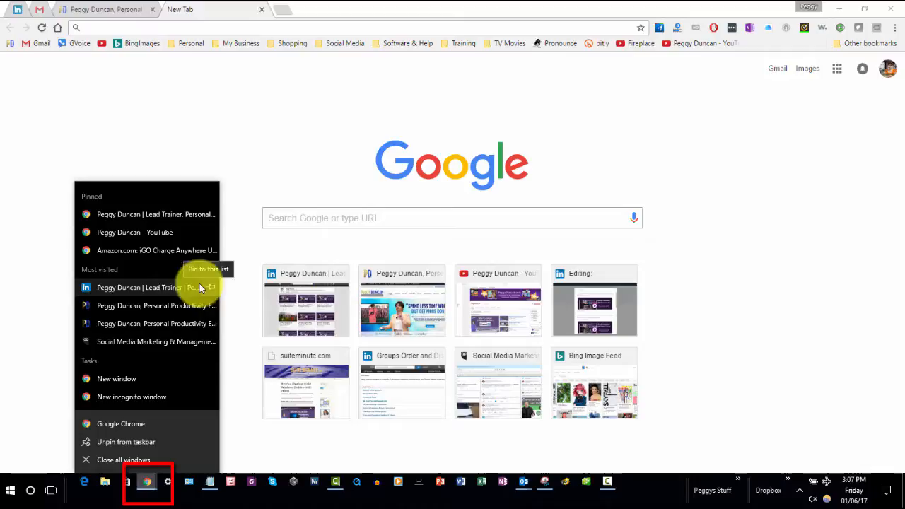
mouse_move(147, 250)
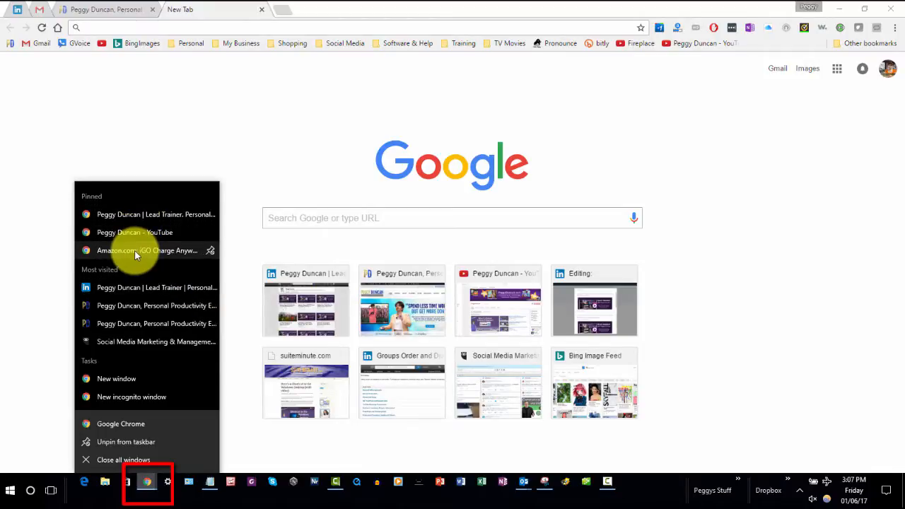
mouse_move(148, 232)
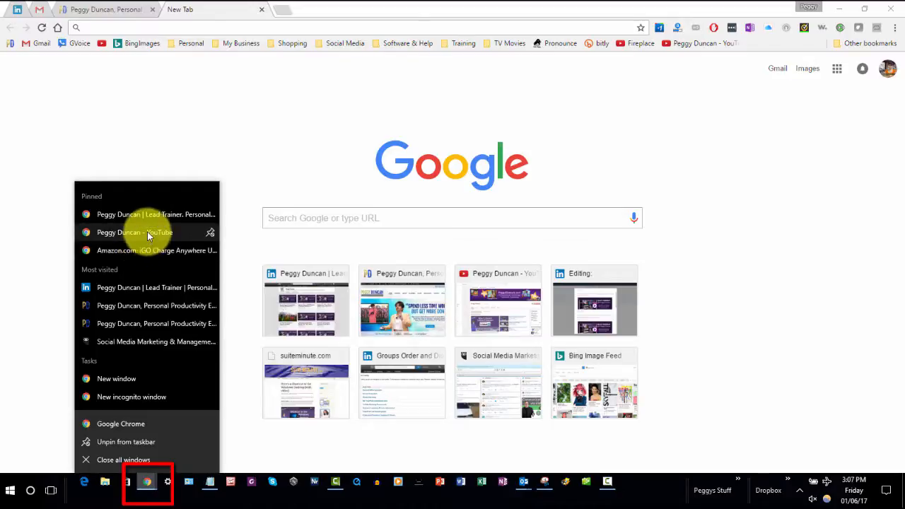